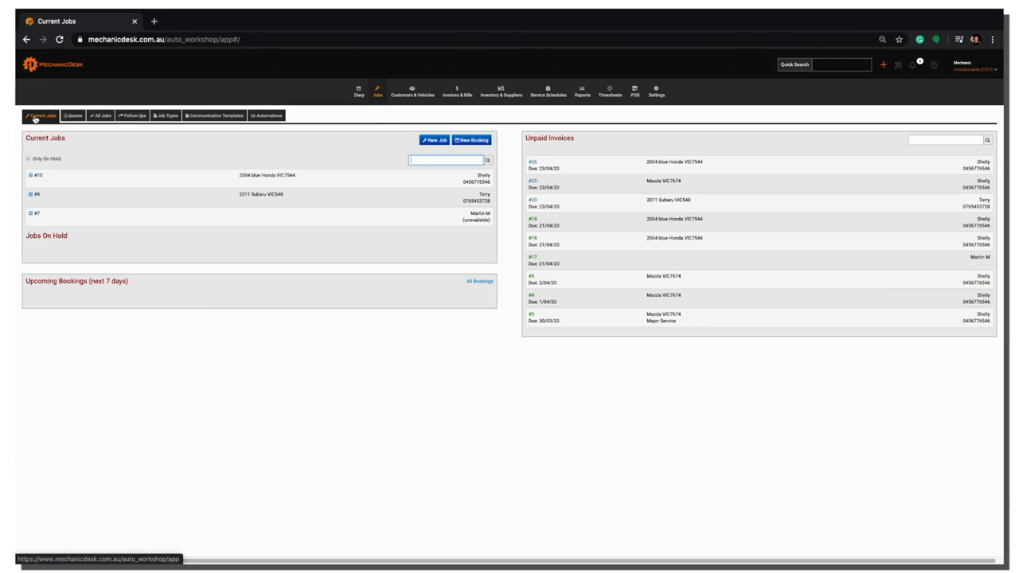
left_click(263, 175)
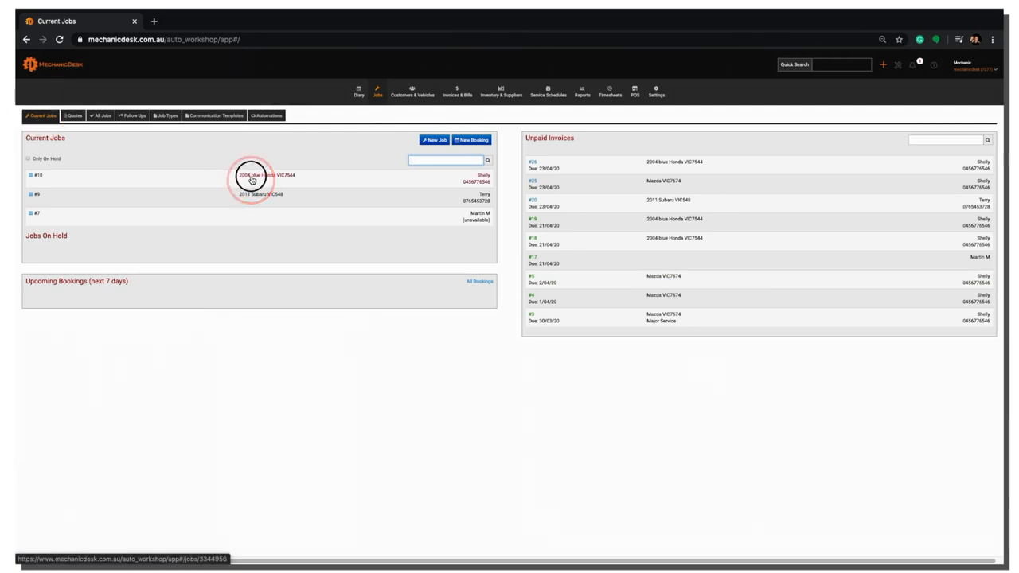
left_click(251, 177)
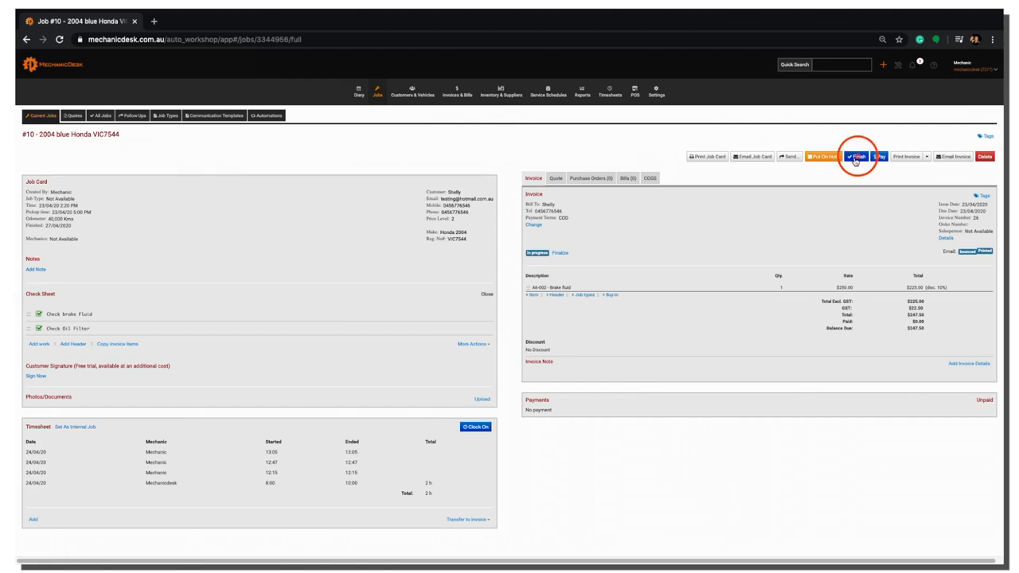
Start finishing job #10 with next service 27/08/2020 and SMS and email notifications ticked
left_click(856, 157)
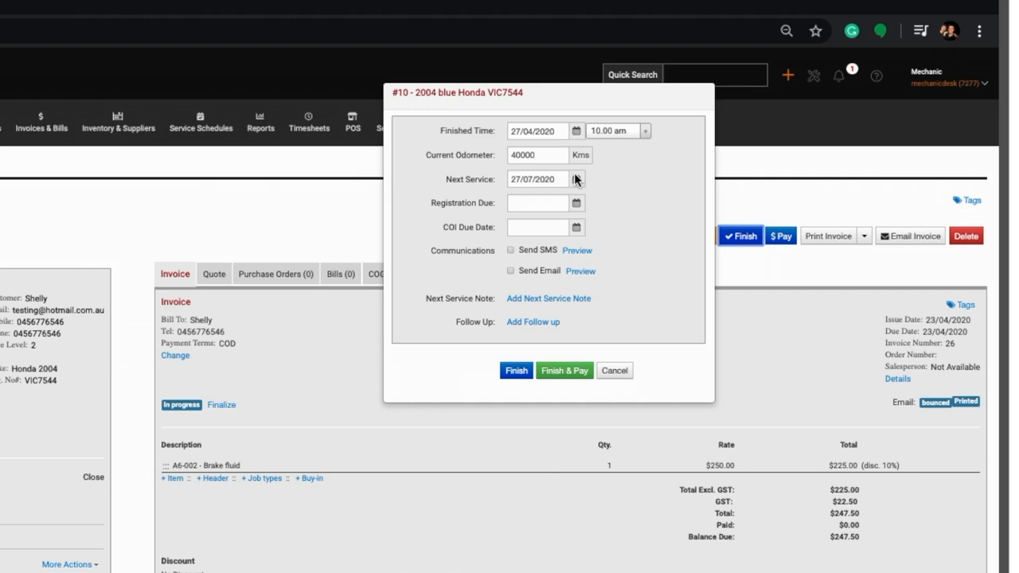
left_click(575, 178)
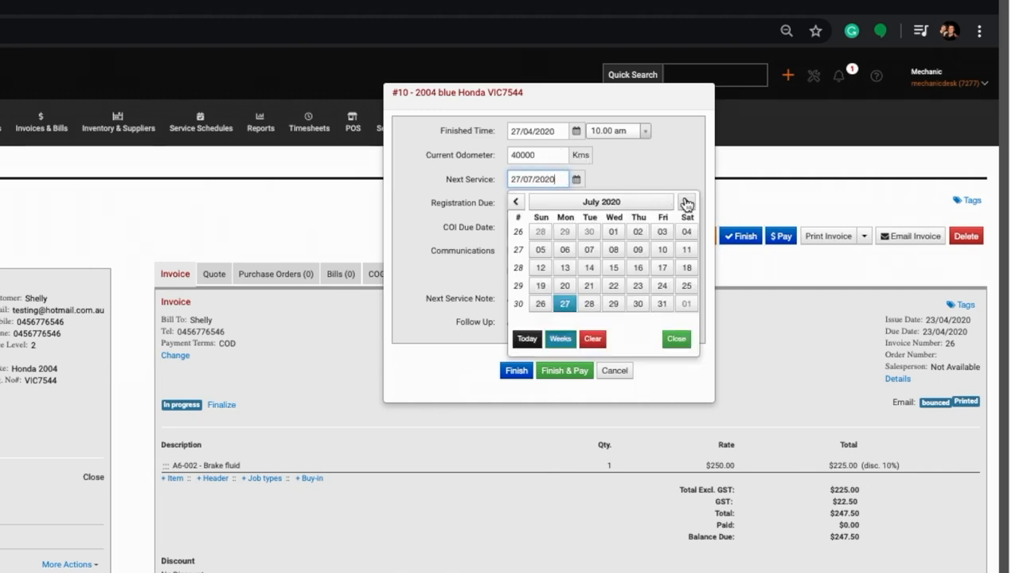
left_click(687, 202)
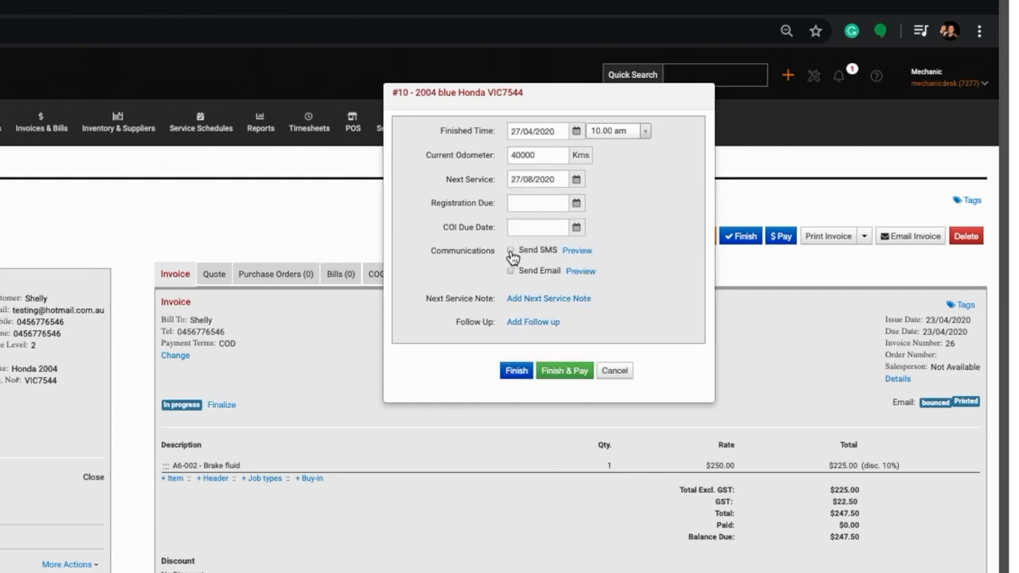
left_click(511, 250)
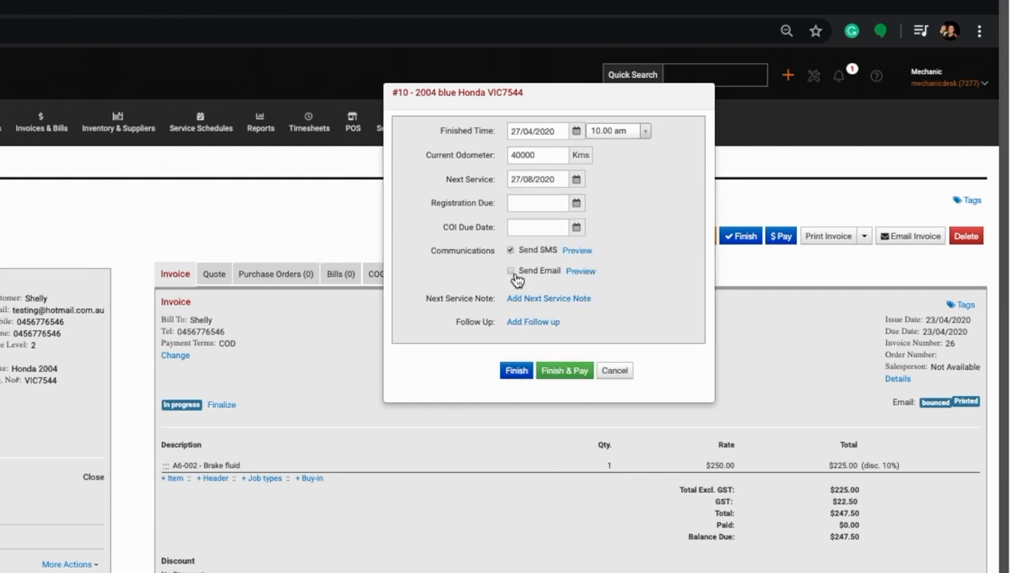
left_click(510, 271)
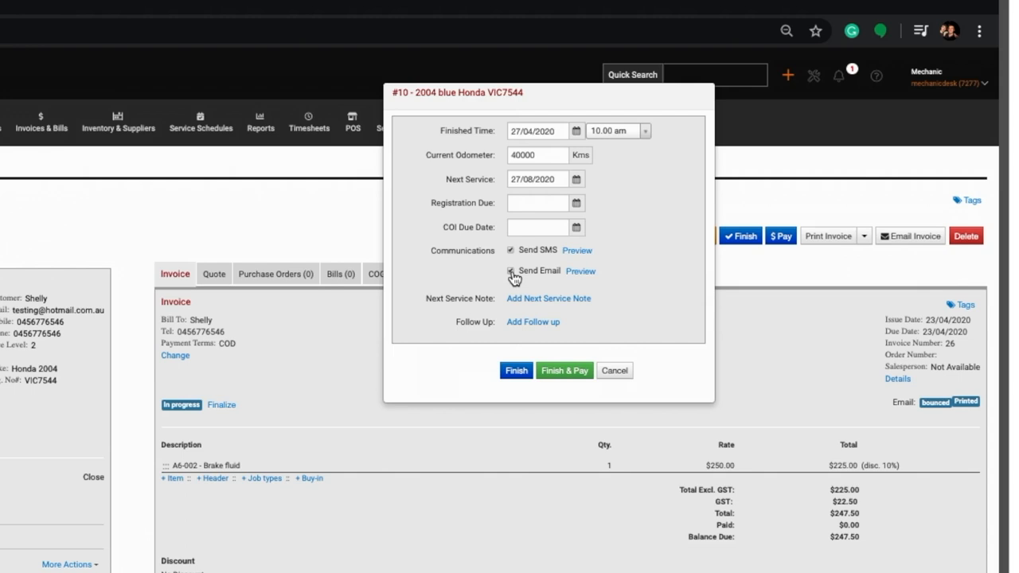
Tick email notification, add a blank next service note, and finish job #10
left_click(509, 270)
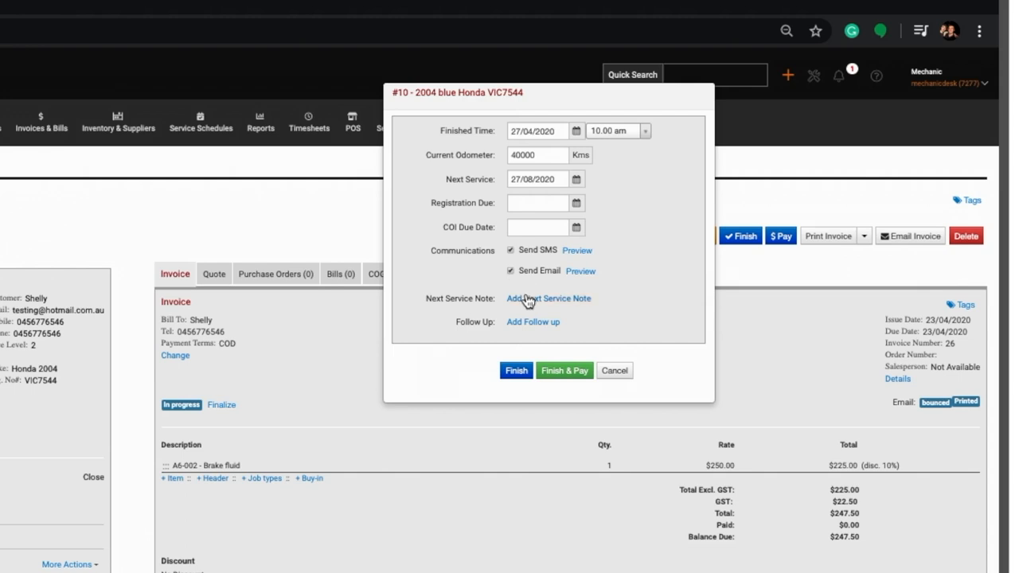
left_click(548, 298)
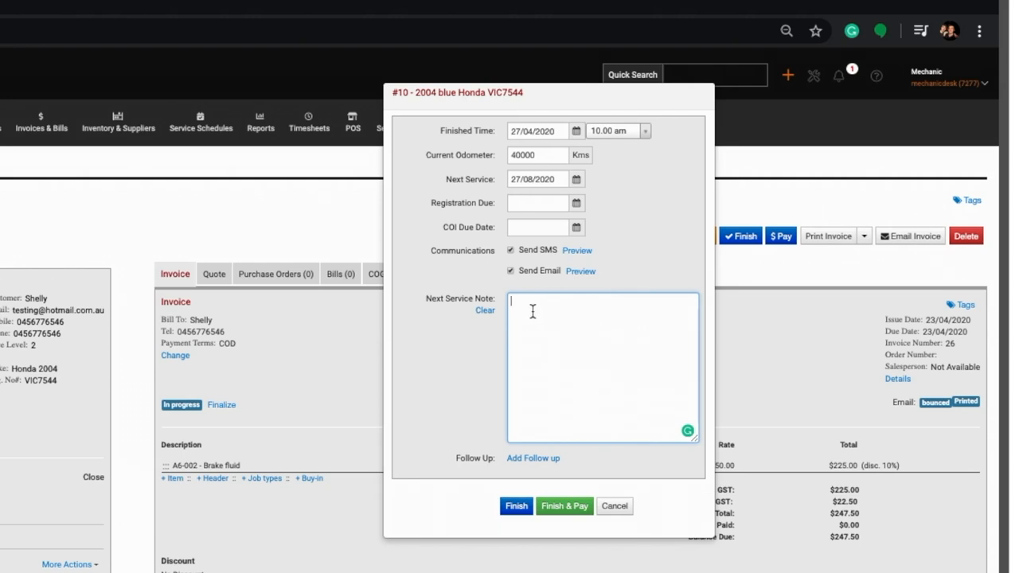
mouse_move(493, 402)
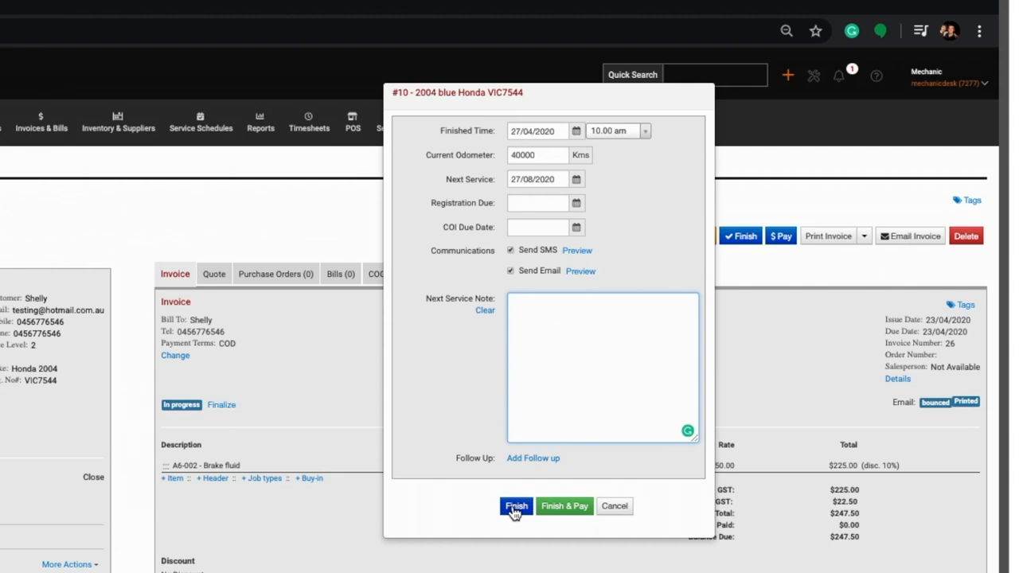
mouse_move(556, 512)
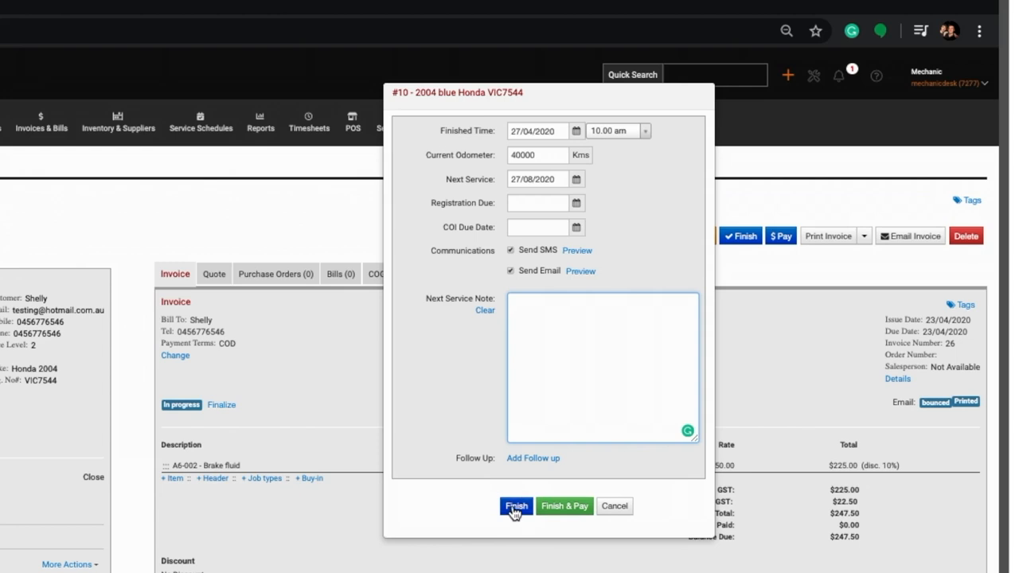
left_click(515, 505)
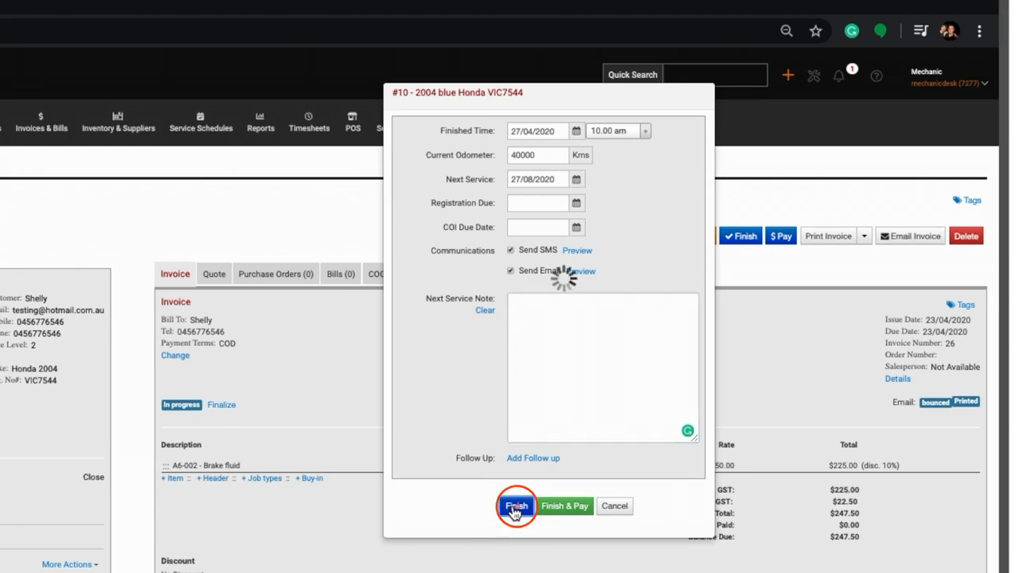
left_click(516, 506)
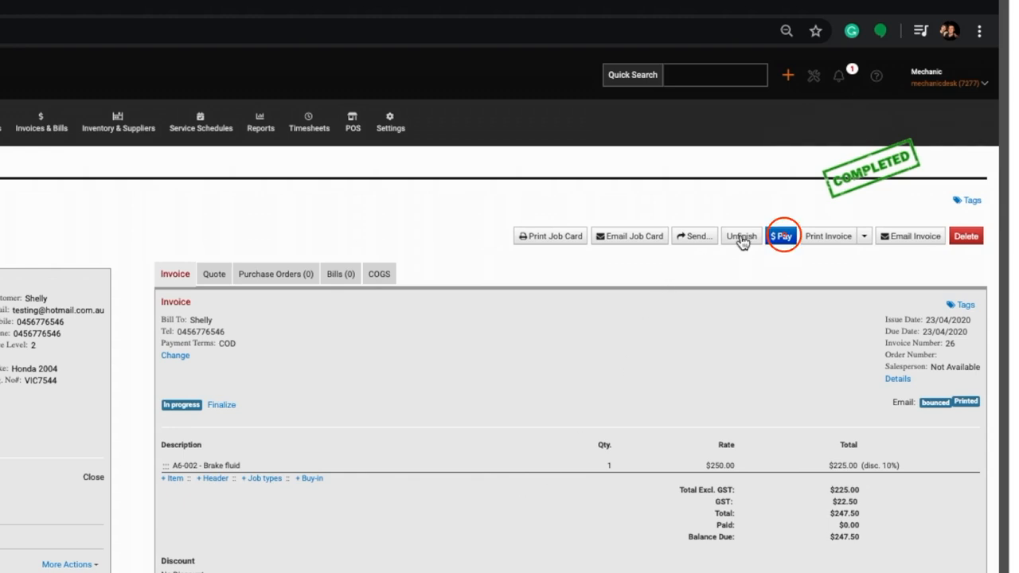
Record a full $247.50 EFTPOS payment for job #10
left_click(781, 236)
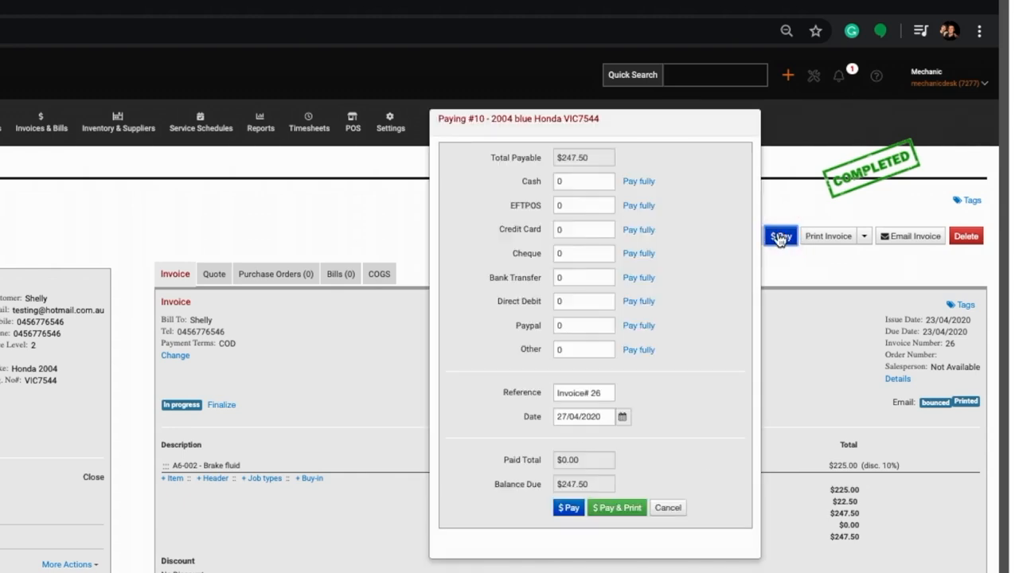
left_click(638, 205)
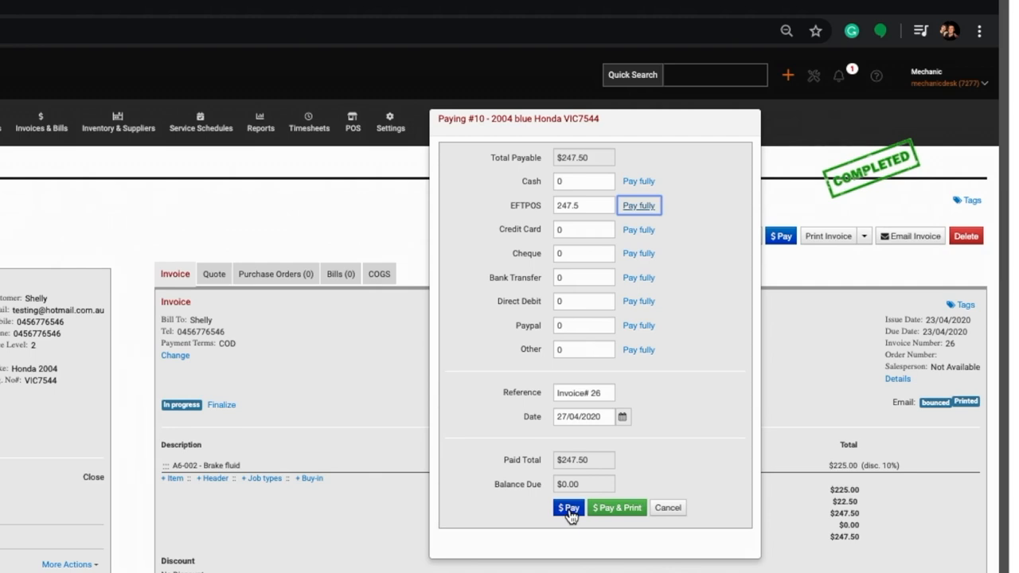
mouse_move(589, 508)
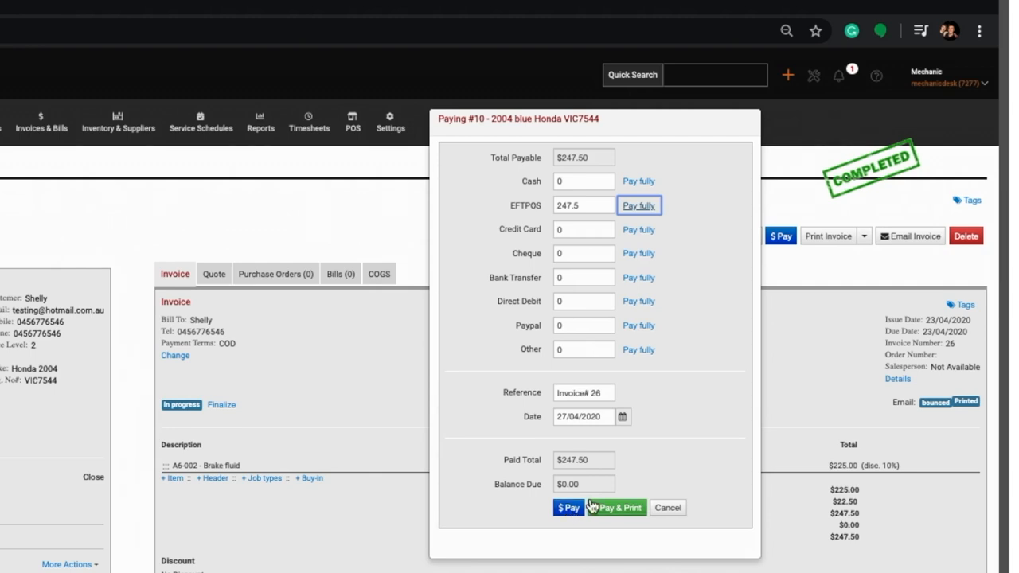
mouse_move(617, 508)
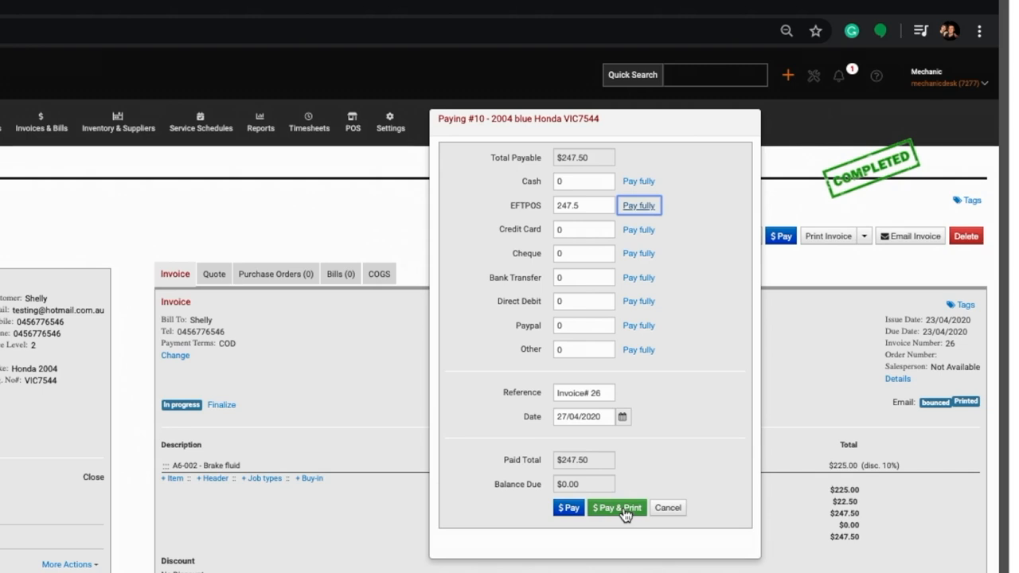
left_click(568, 507)
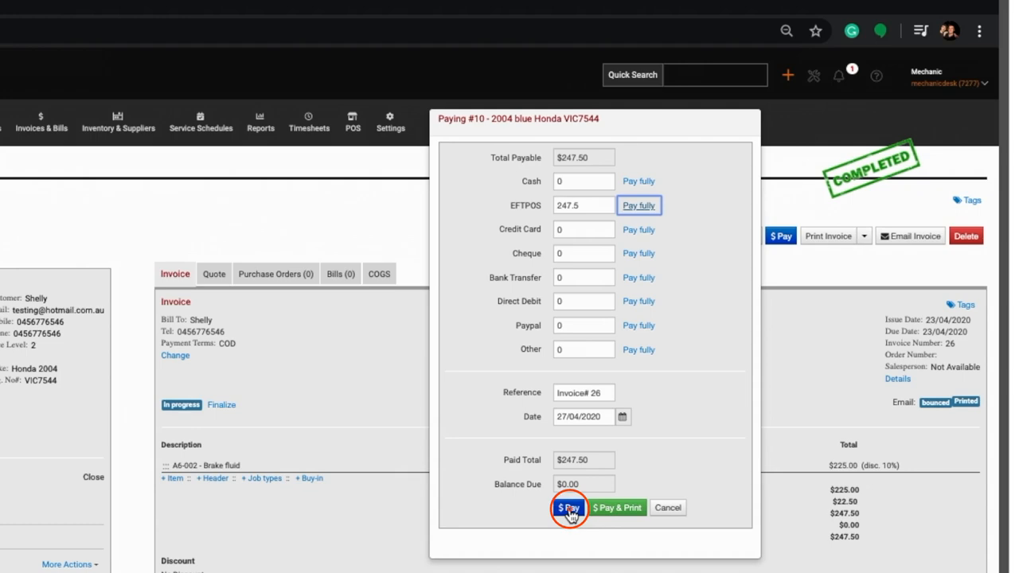
left_click(568, 507)
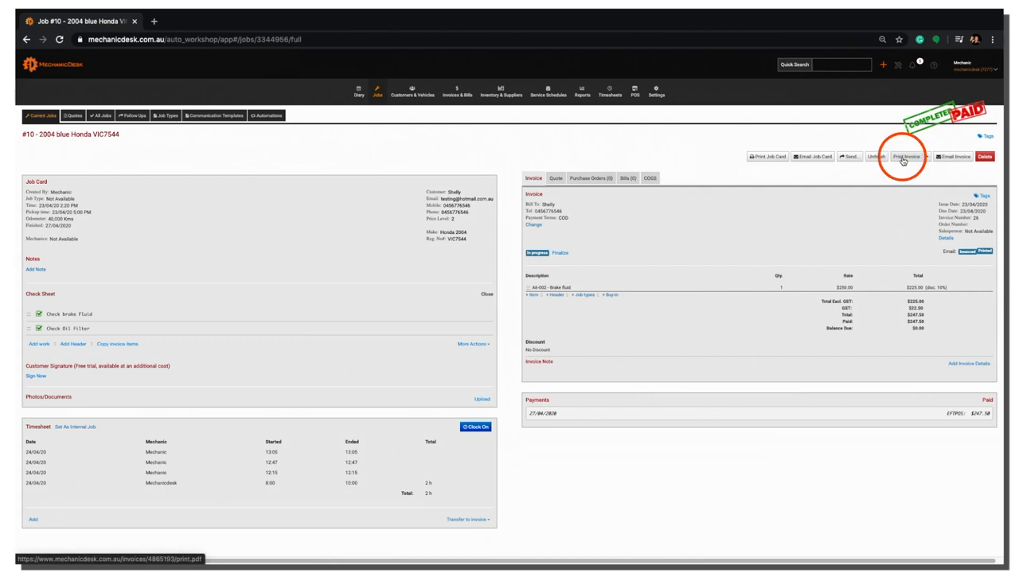
Email invoice #26 to the customer using the prefilled message
left_click(906, 156)
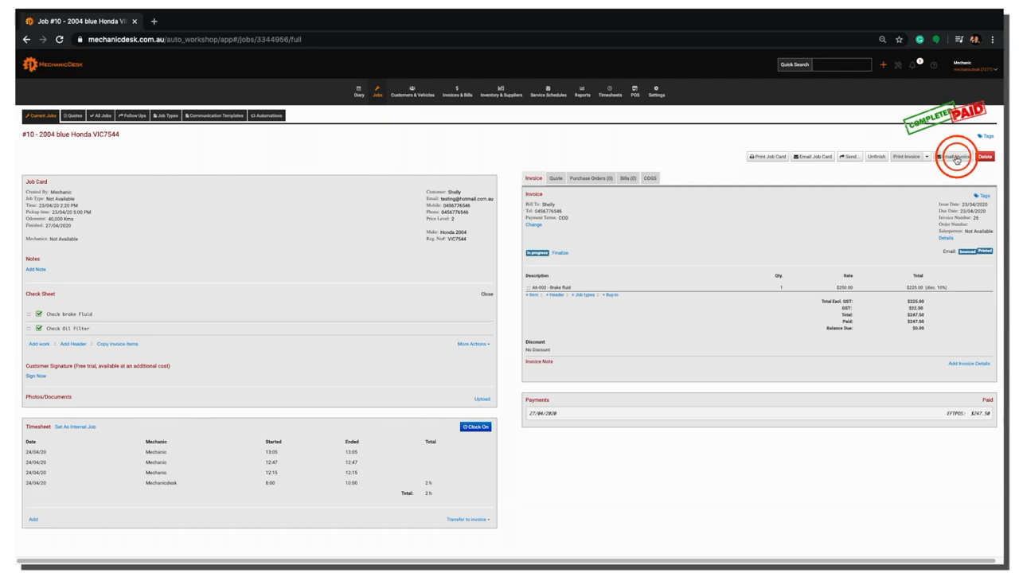
left_click(953, 156)
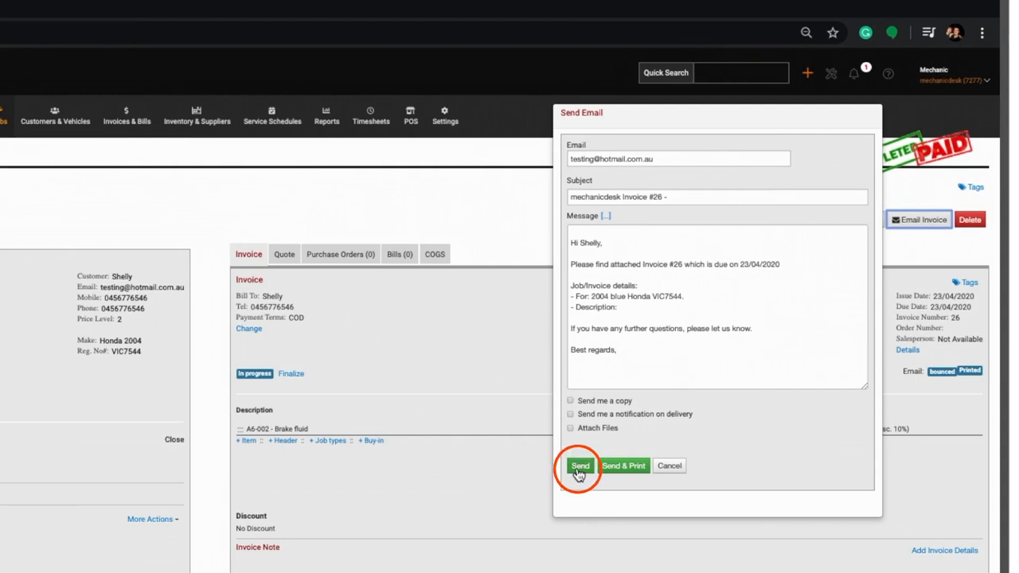
left_click(579, 465)
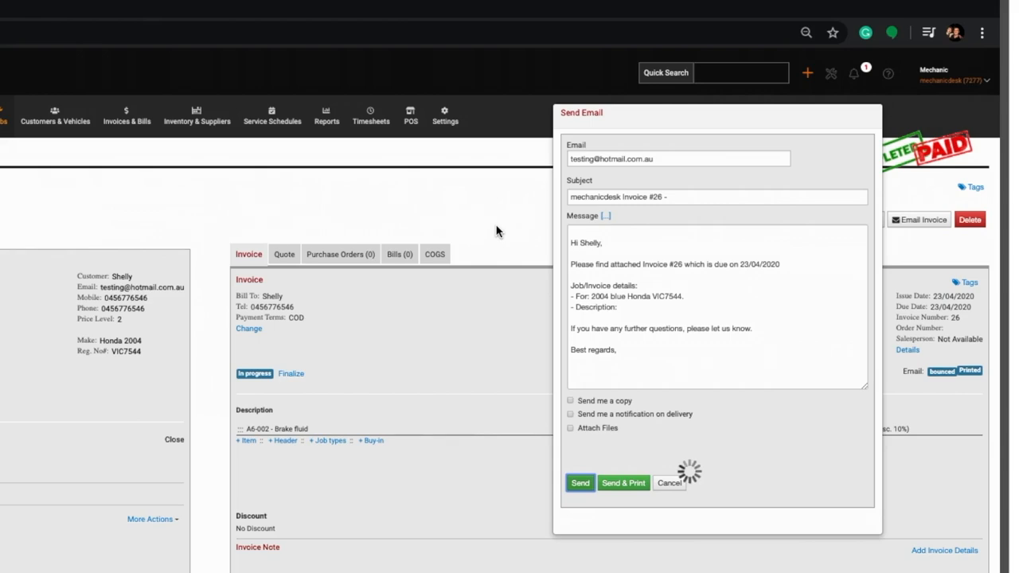
left_click(580, 482)
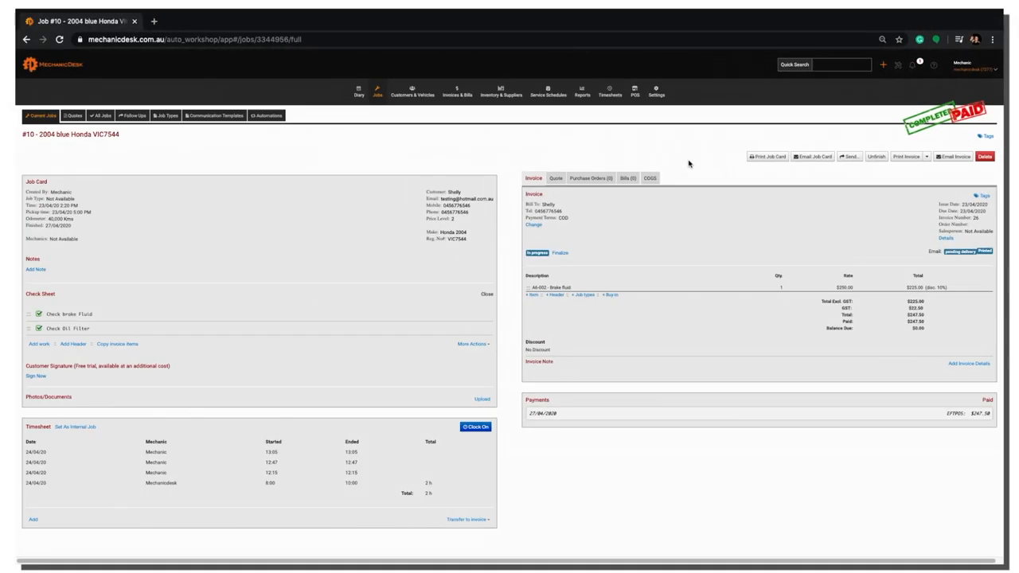